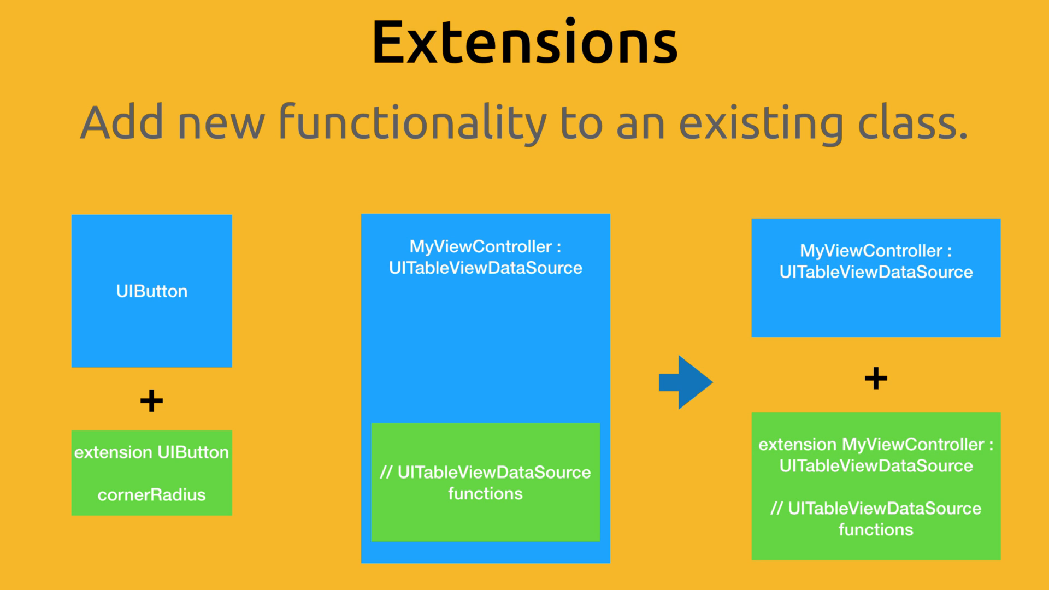
Write 'extension TripsViewController:' on the blank line above the tableView functions
key("right")
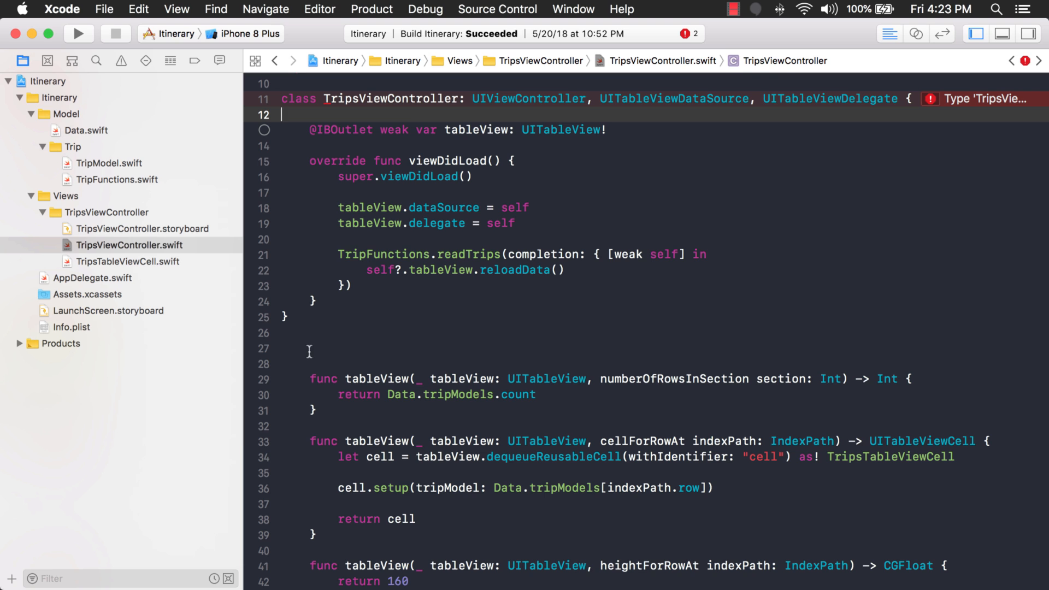
type("ext")
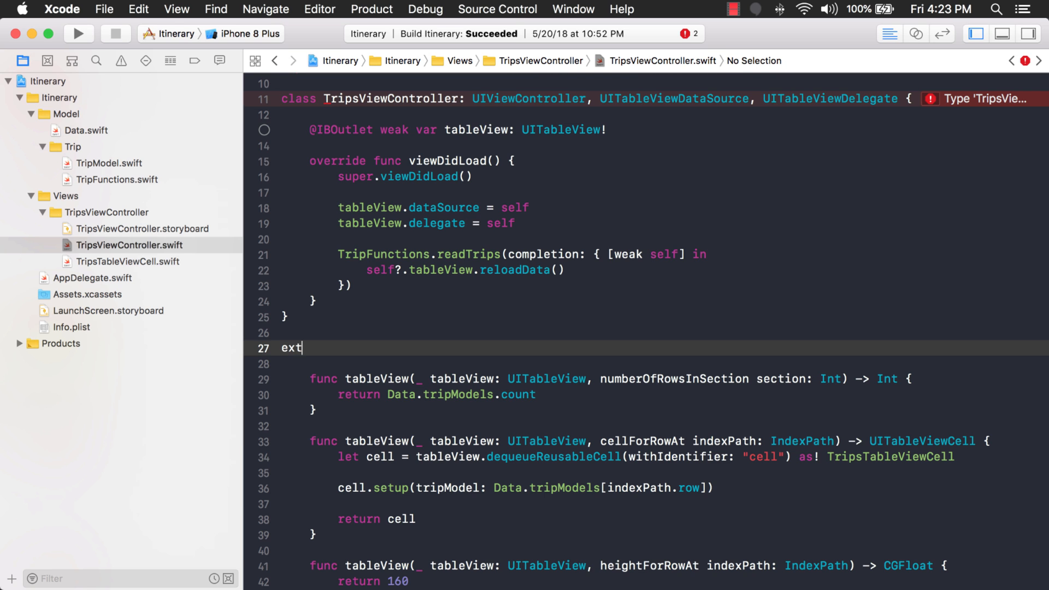
type("ension")
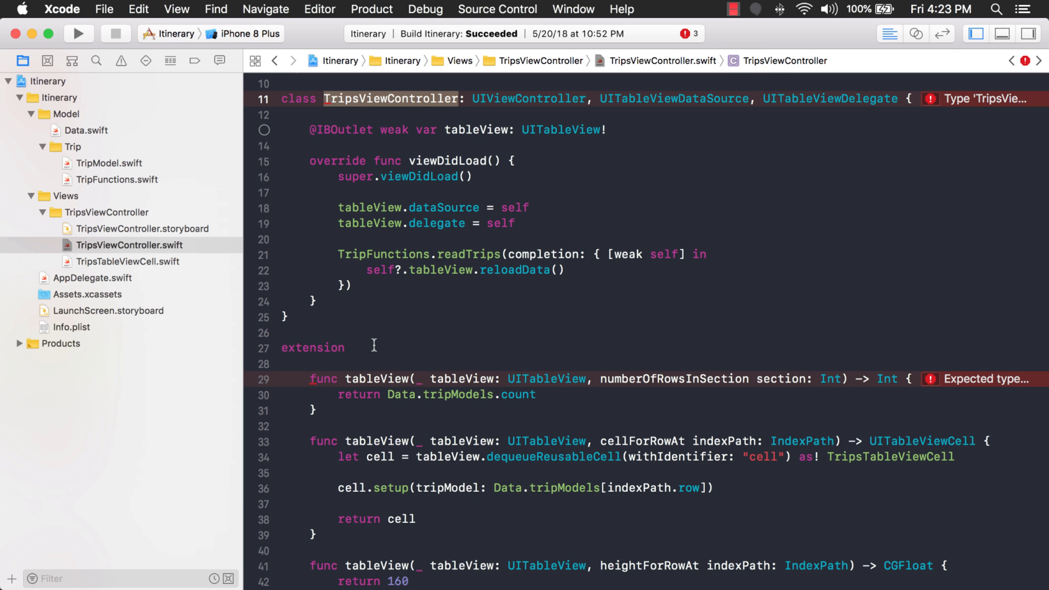
type("TripsViewController:")
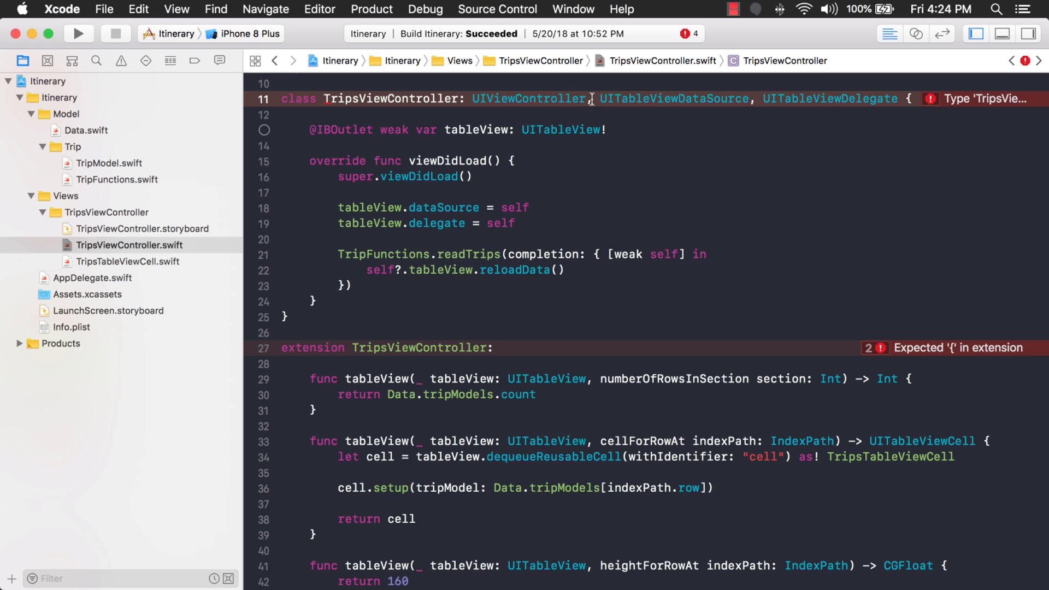
Move UITableViewDataSource and UITableViewDelegate from the class onto the extension and brace the tableView functions
left_click_drag(599, 99, 895, 98)
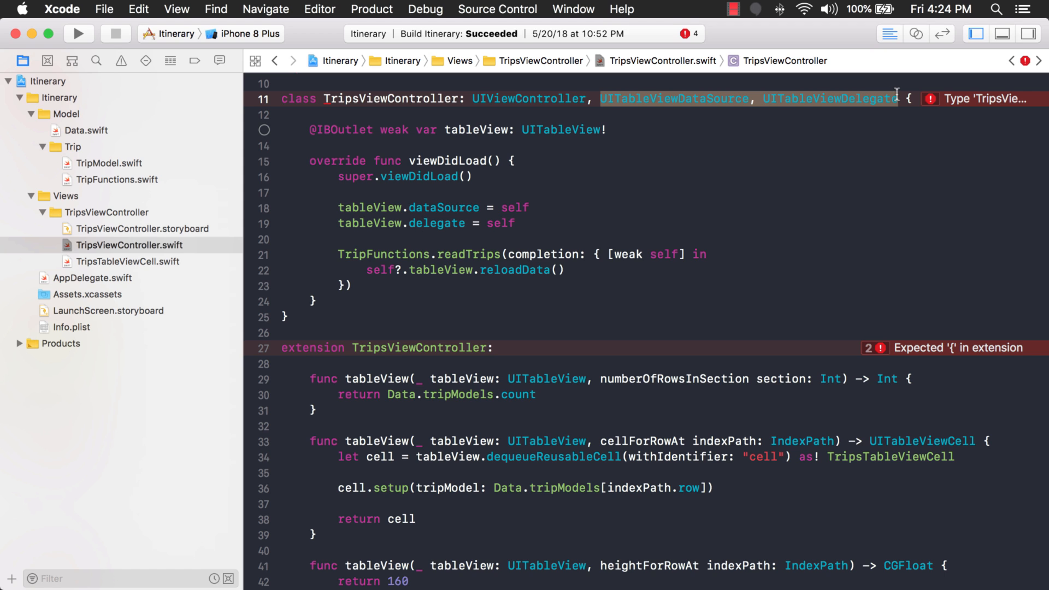
key("Delete")
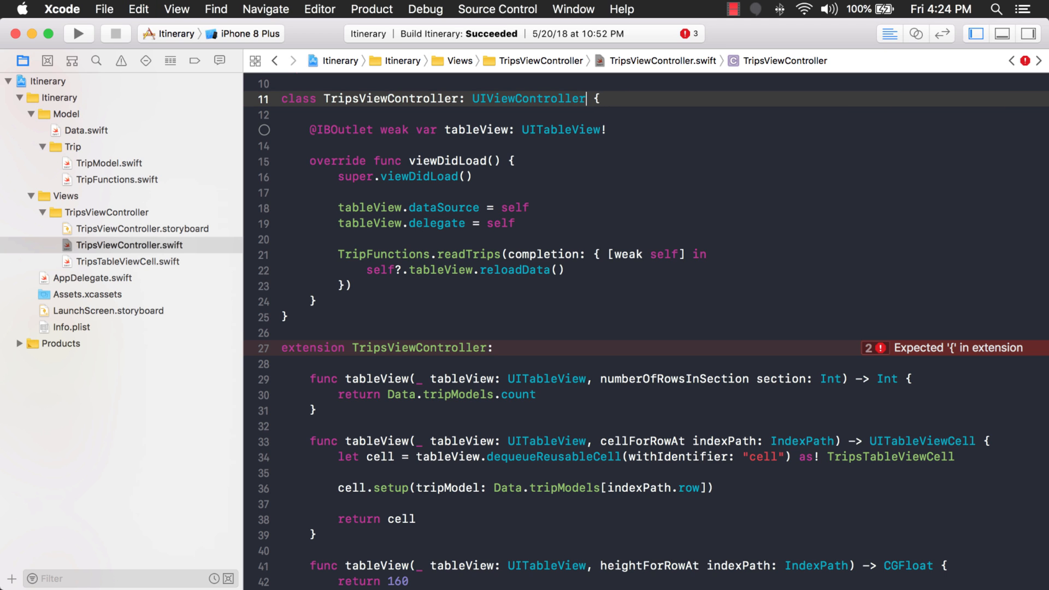
left_click(493, 348)
type(" UITableViewDataSource, UITableViewDelegate {")
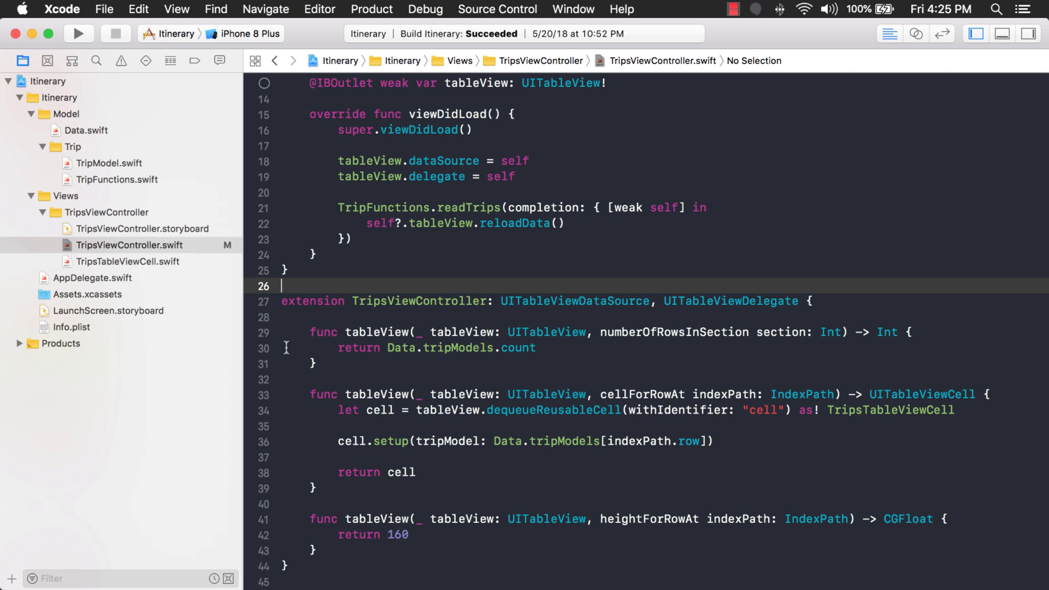
left_click_drag(500, 301, 734, 301)
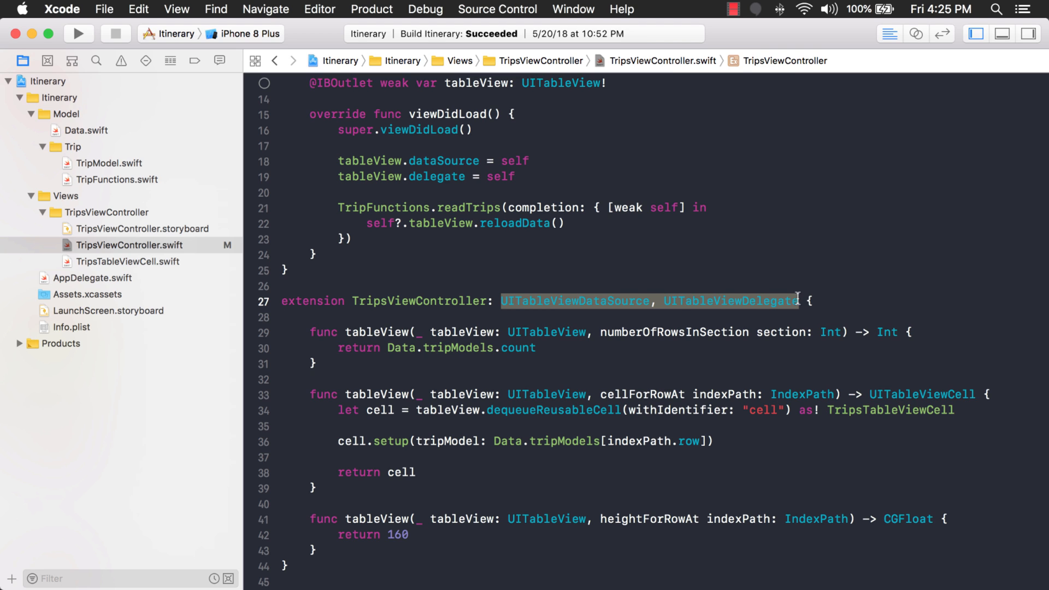
left_click(408, 286)
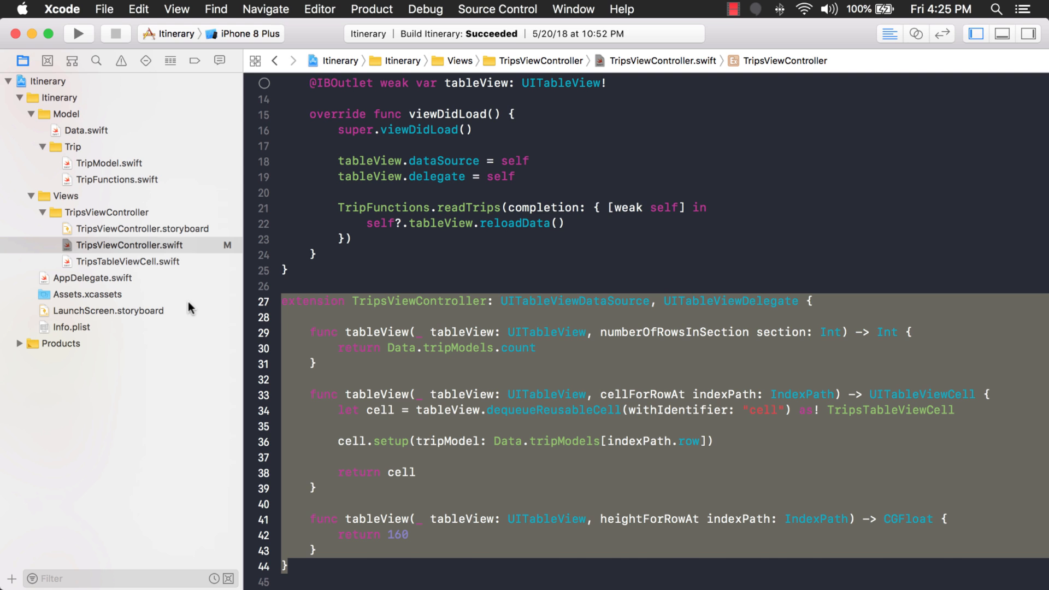
left_click(316, 286)
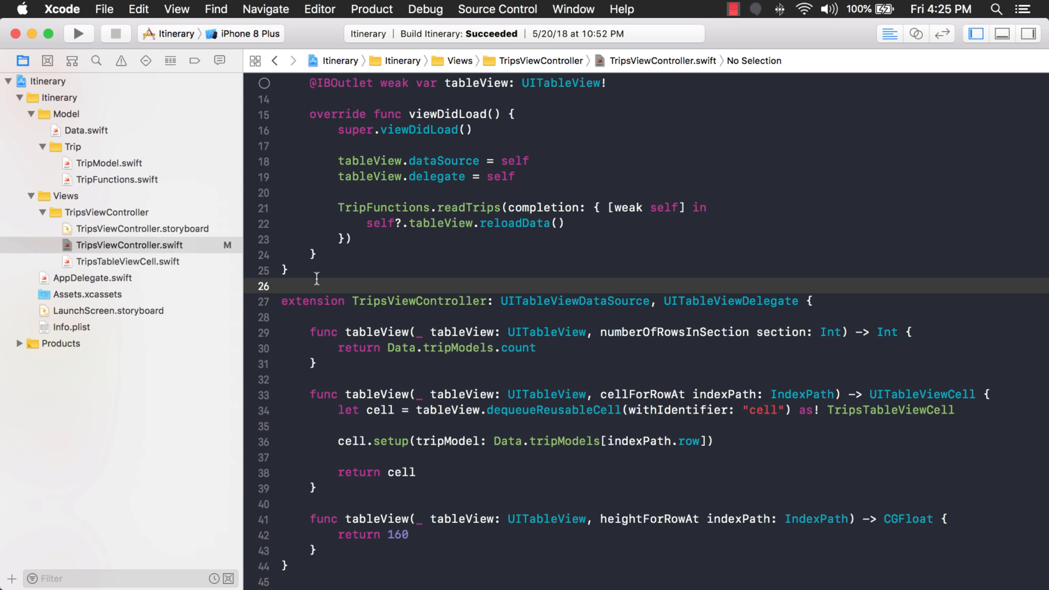
left_click(282, 286)
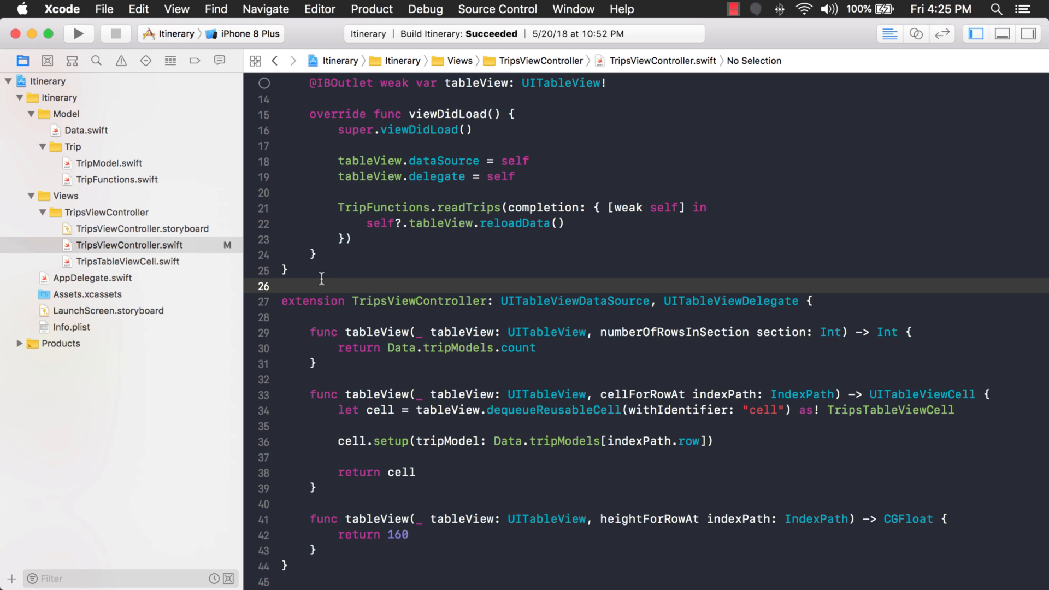
left_click(282, 286)
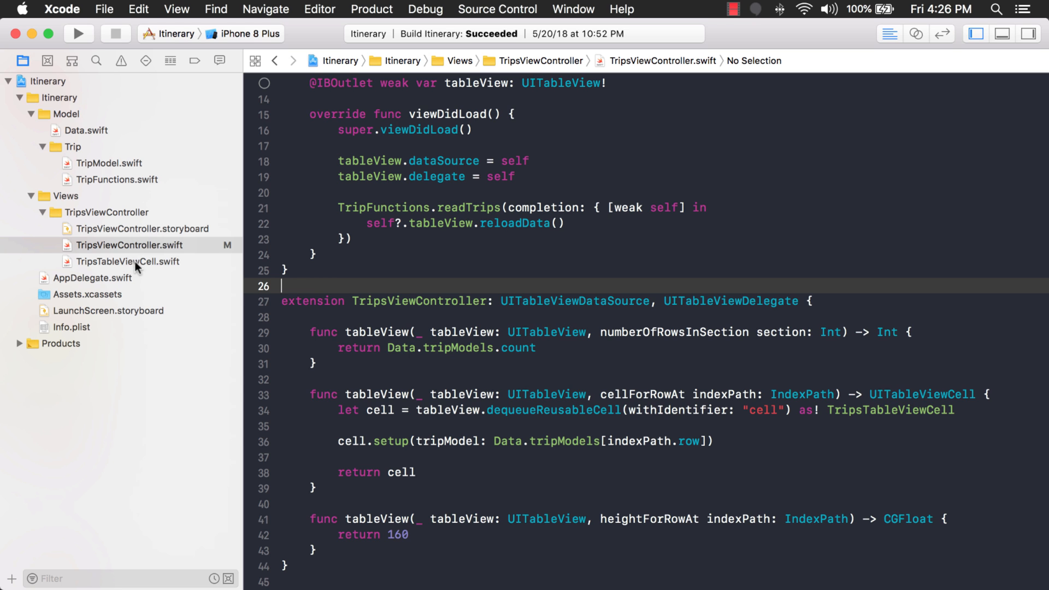
Show TripsTableViewCell.swift with cardView's UIView type and its four layer styling lines selected
left_click(129, 261)
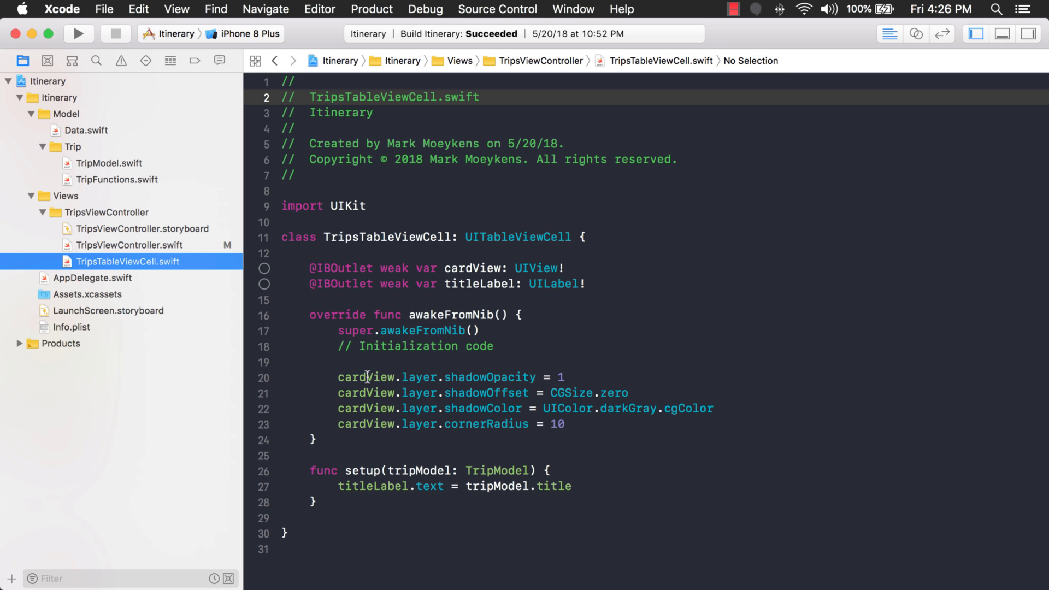
double_click(535, 268)
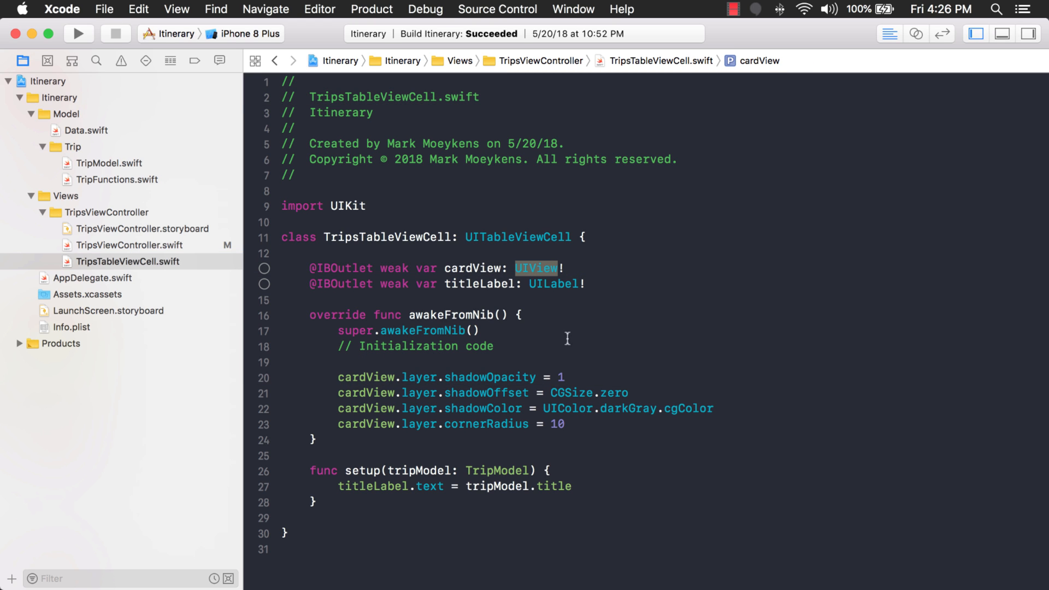
mouse_move(581, 420)
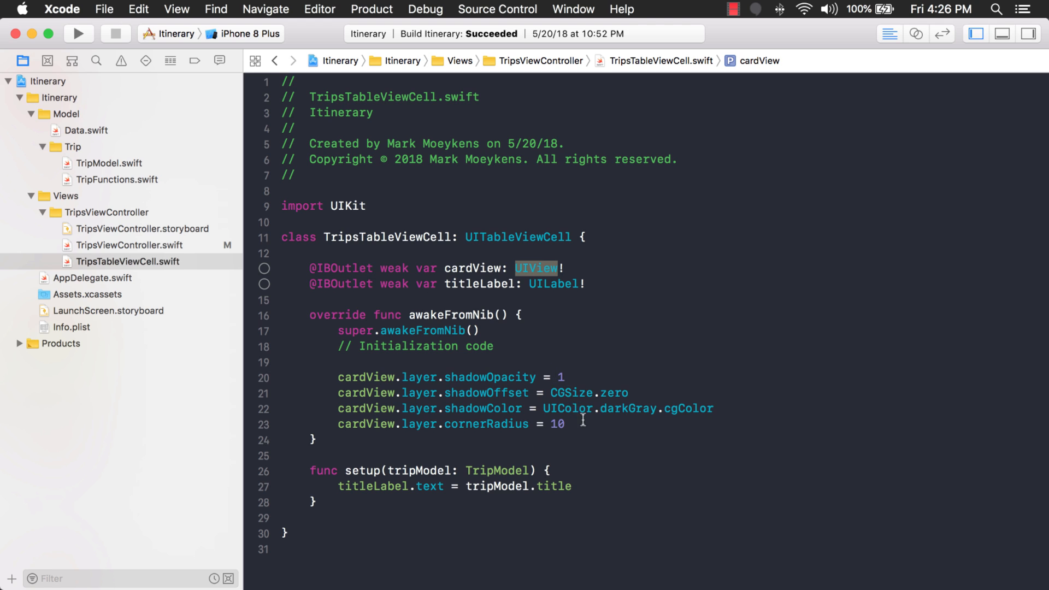
left_click_drag(338, 377, 563, 424)
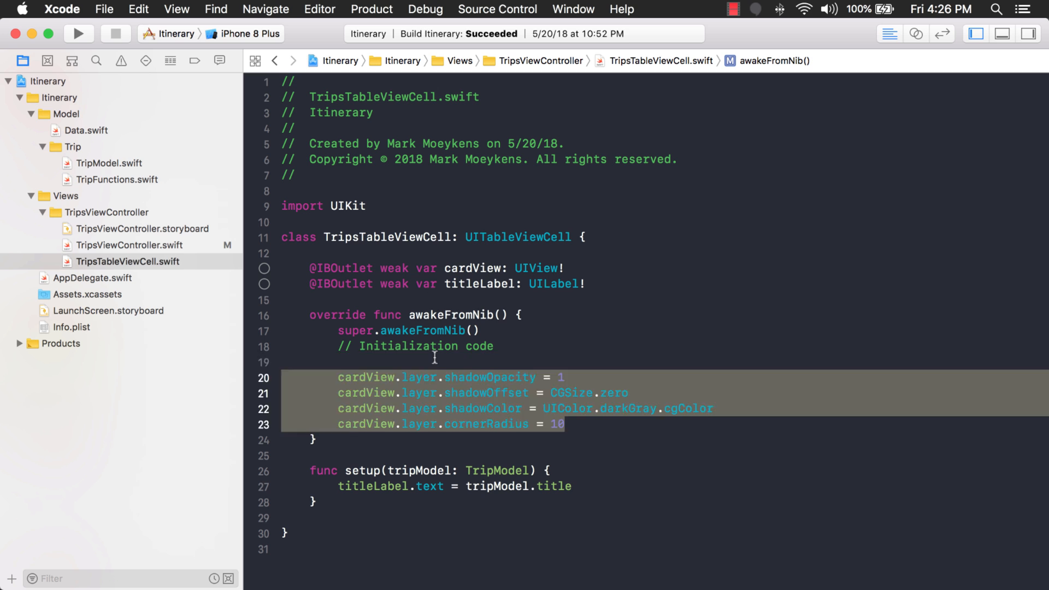
Call cardView.addShadowAndRoundedCorners() in awakeFromNib above the four layer styling lines
type("ca")
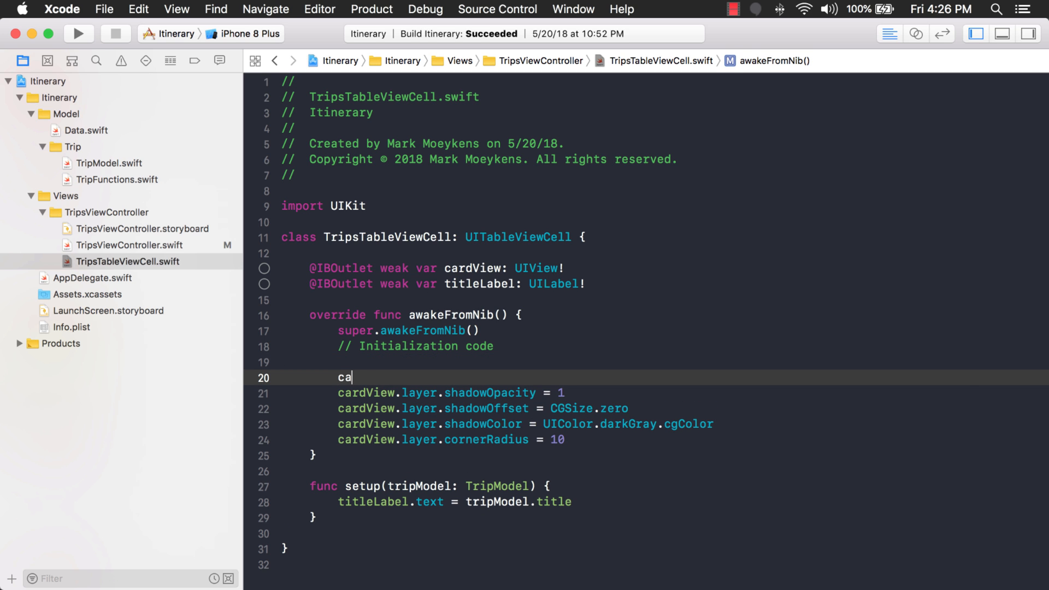
type("rdView.addShadowAndRoundedCorners(")
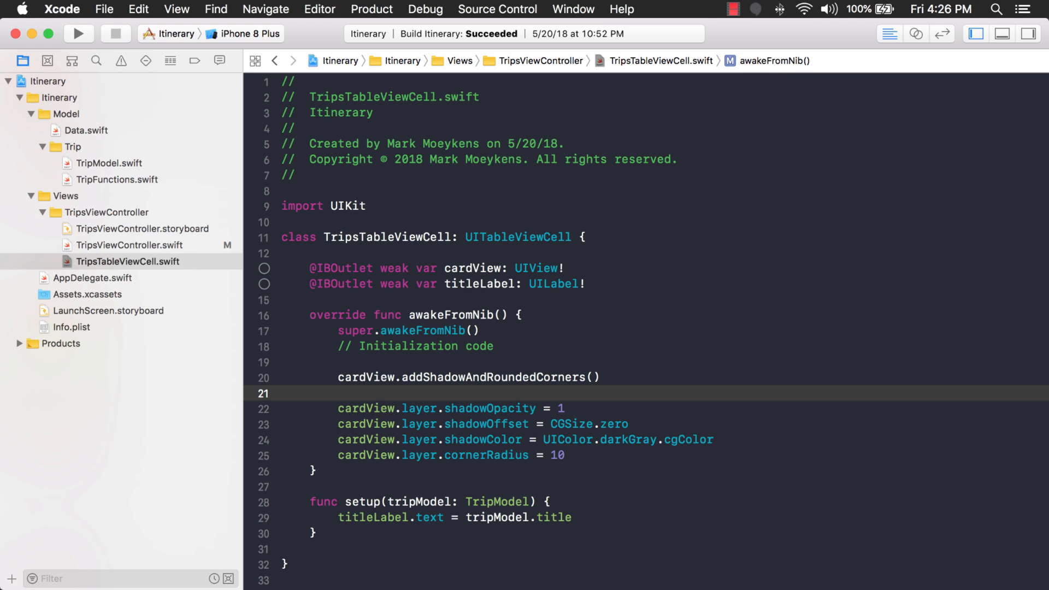
left_click(338, 393)
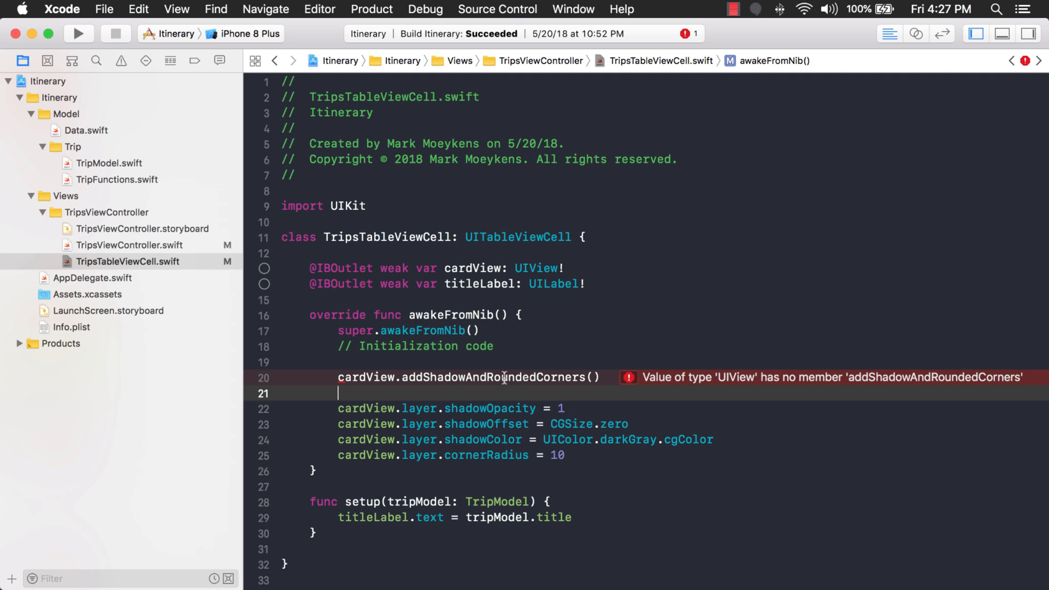
mouse_move(220, 138)
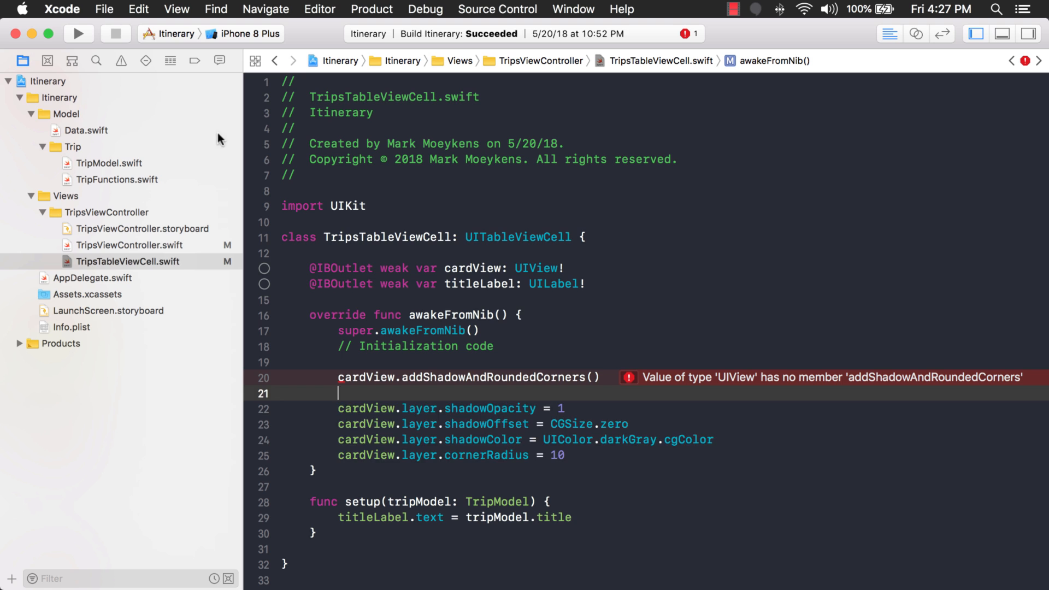
left_click_drag(338, 407, 564, 455)
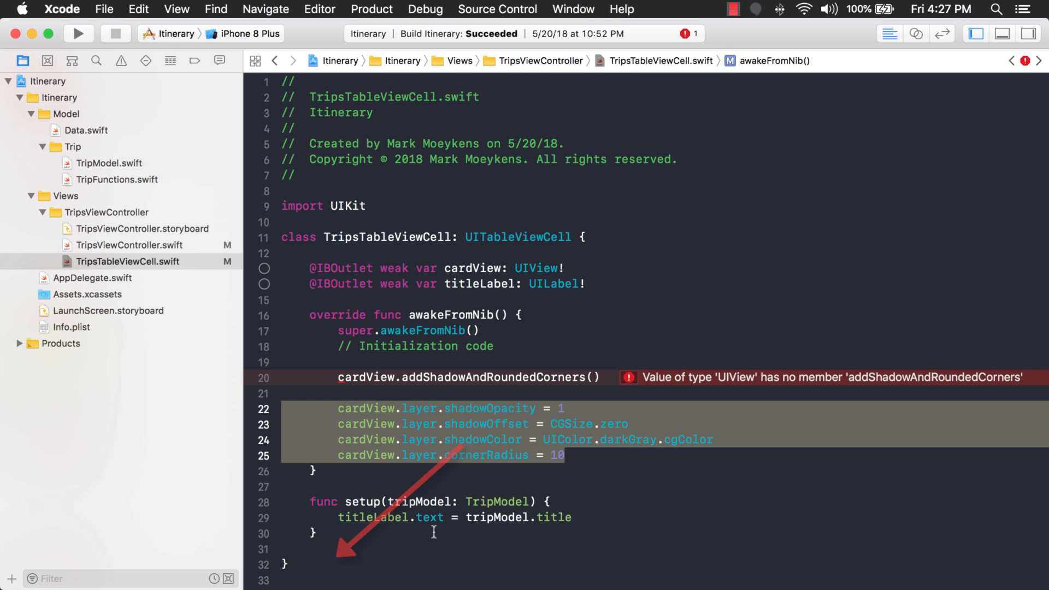
left_click(329, 565)
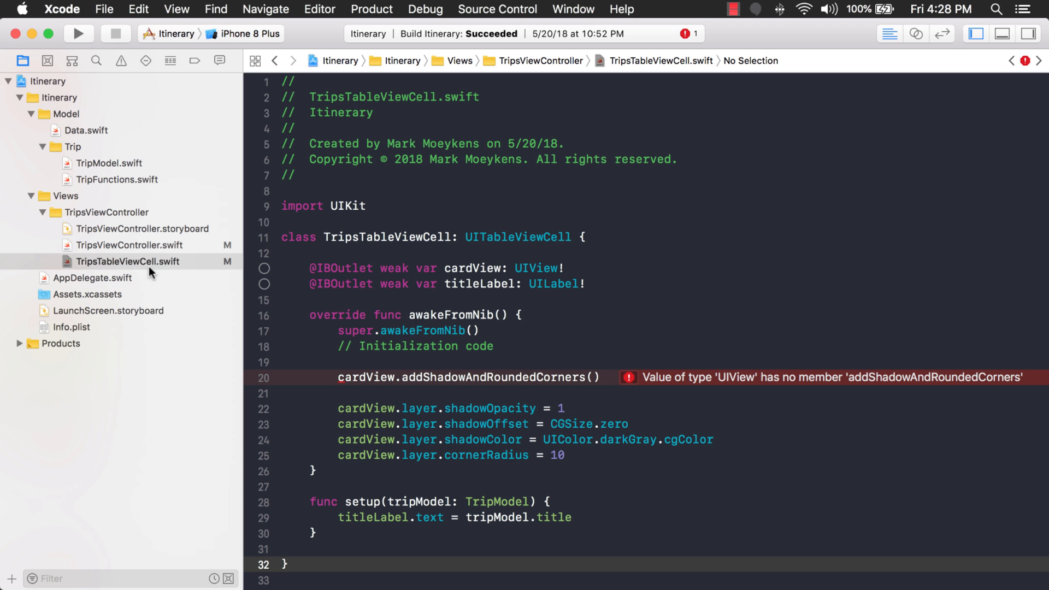
mouse_move(153, 267)
type("Extensions")
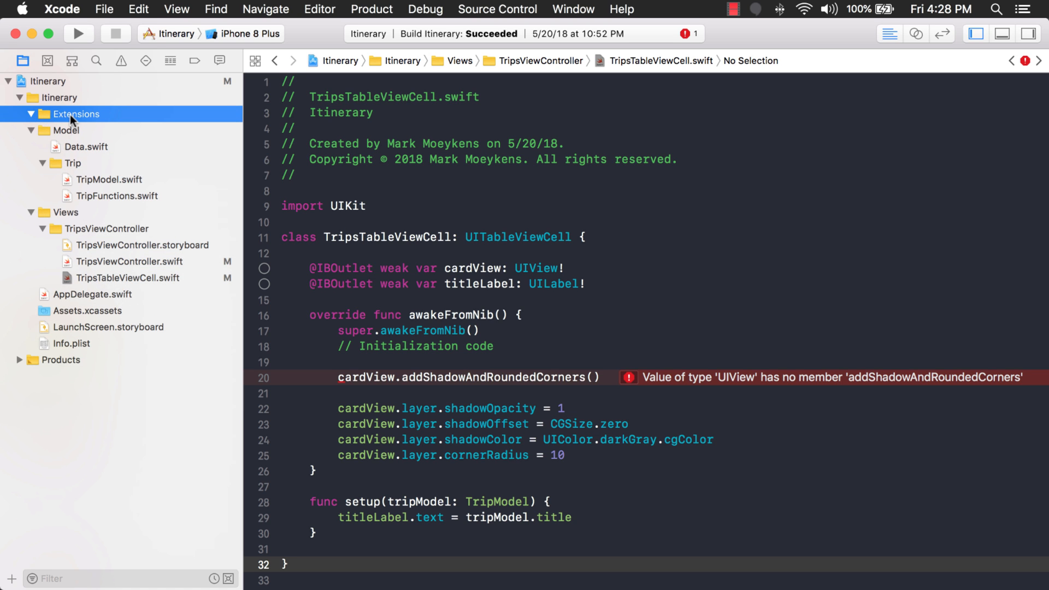
Add a Cocoa Touch Class subclassing UIView named UIViewExtensions to the Extensions group
right_click(74, 113)
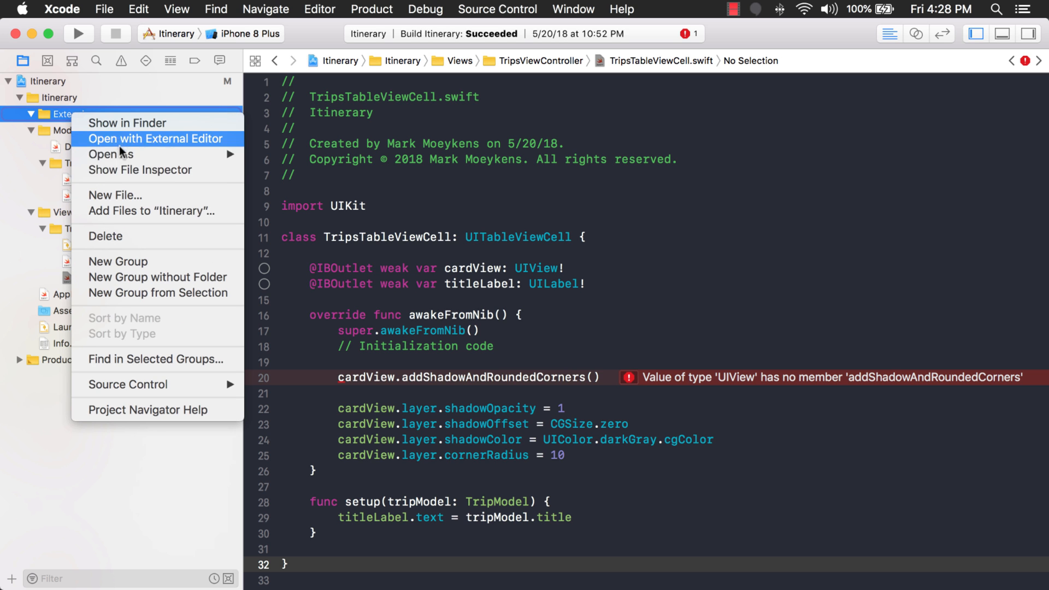
left_click(115, 194)
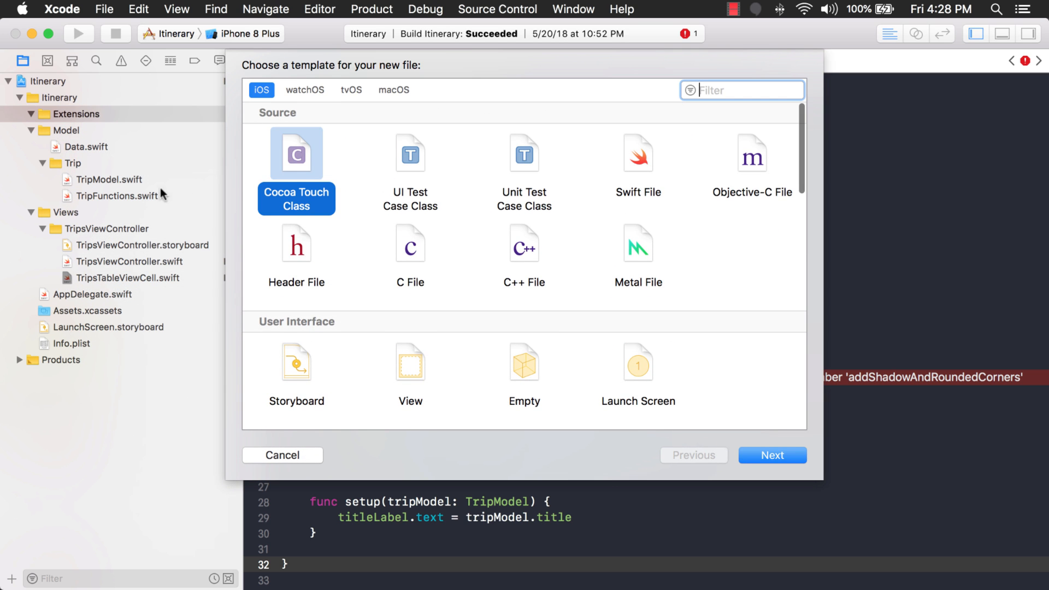
left_click(772, 454)
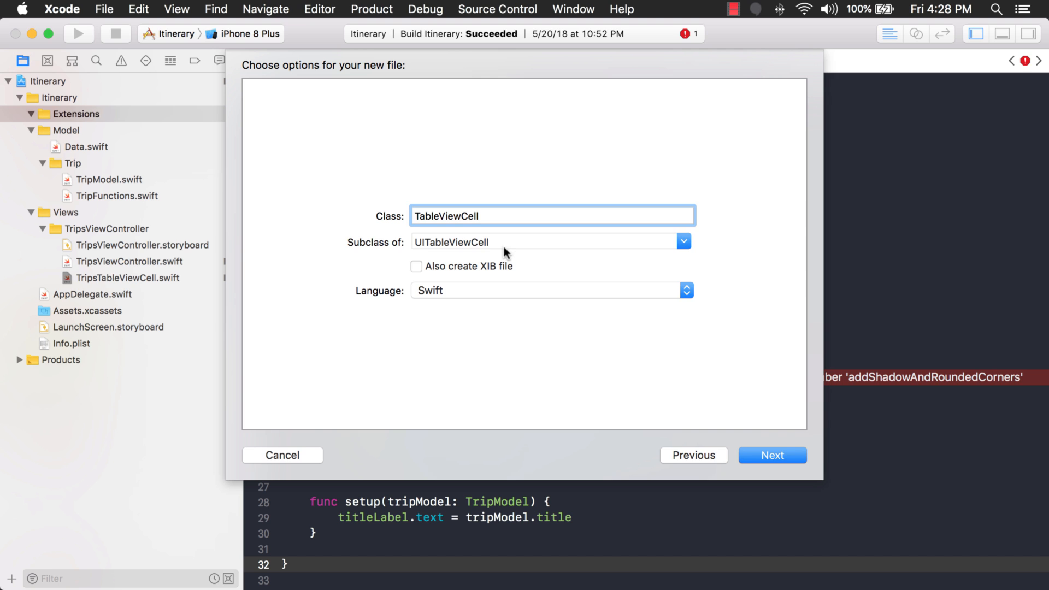
left_click(548, 241)
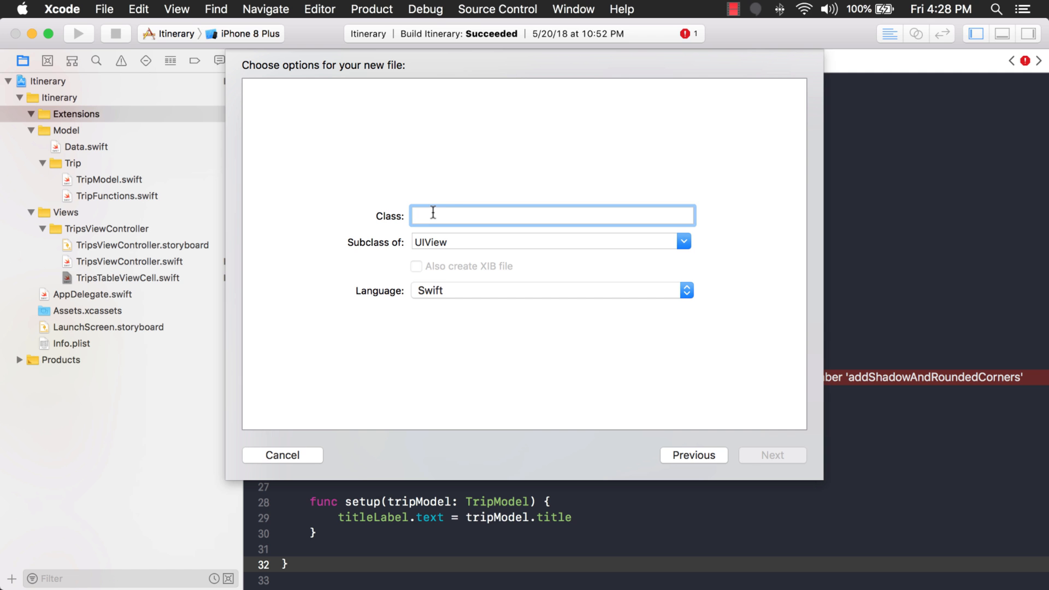
type("UIViewExtens")
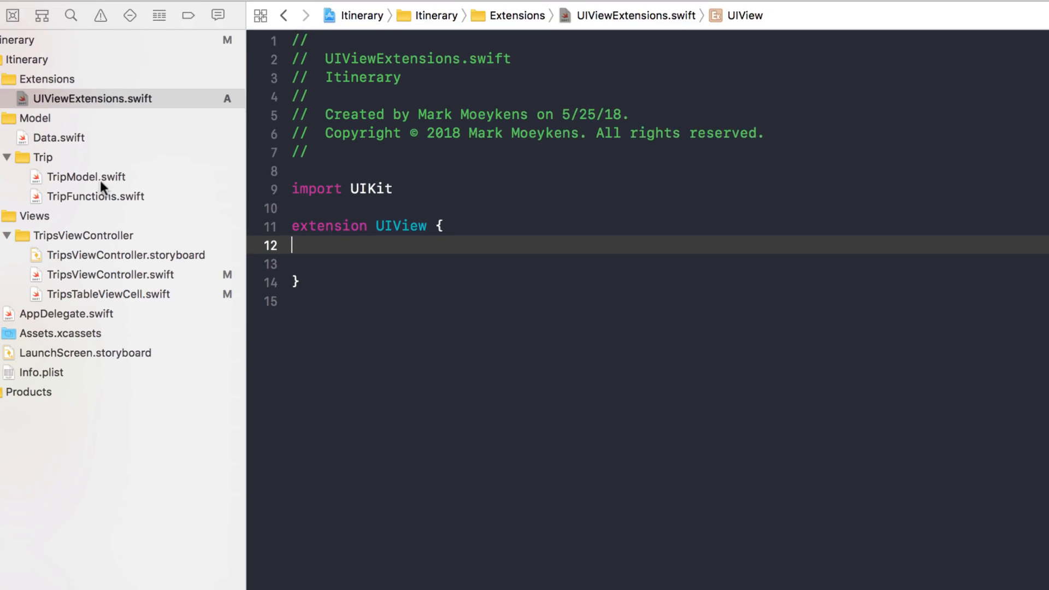
Define addShadowAndRoundedCorners() in the UIView extension holding the cell's layer code, then run the app
left_click(123, 294)
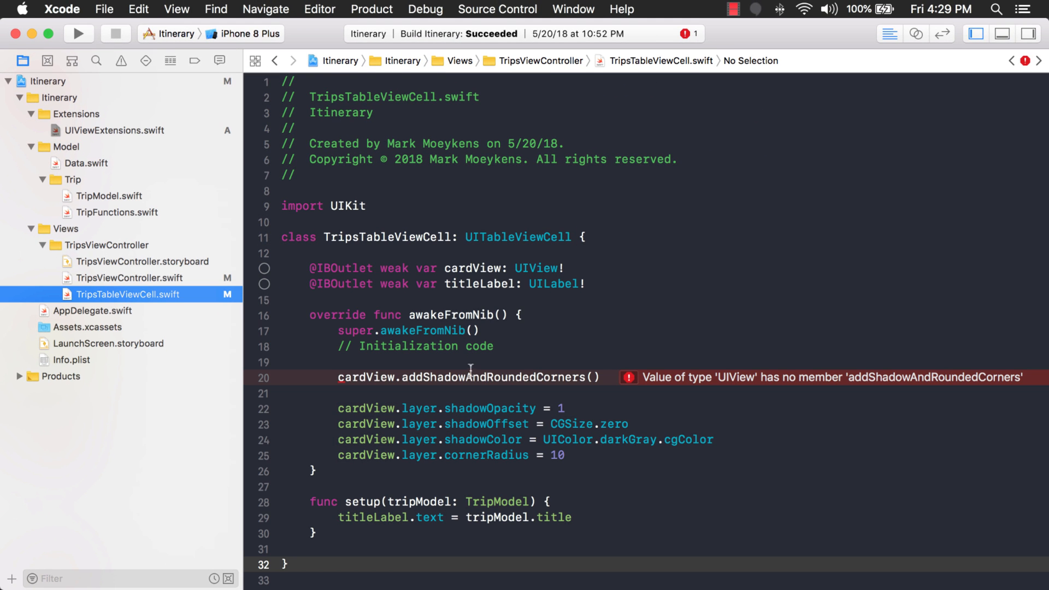
double_click(482, 377)
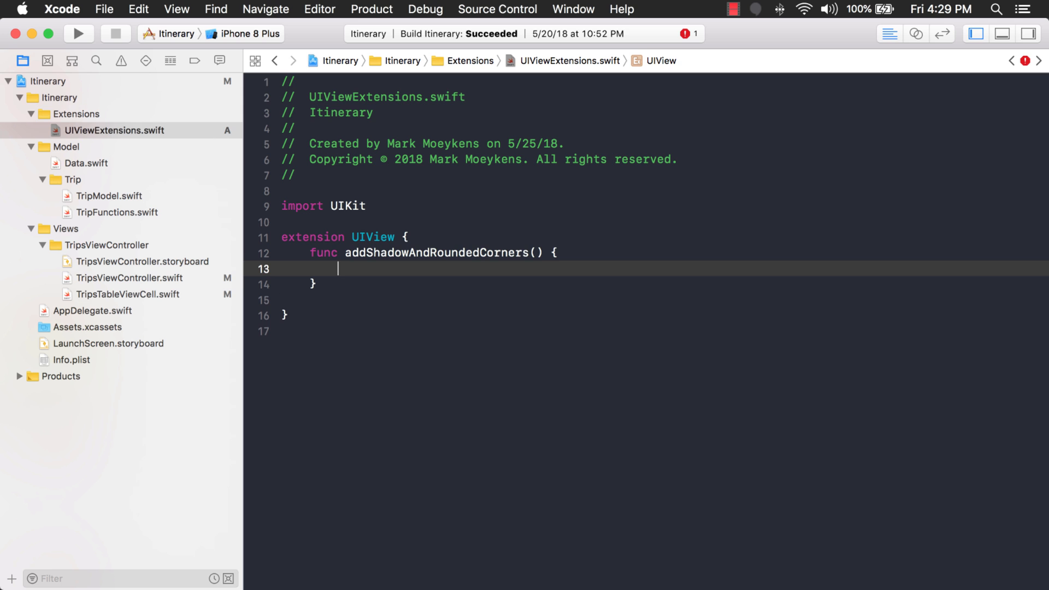
left_click(127, 294)
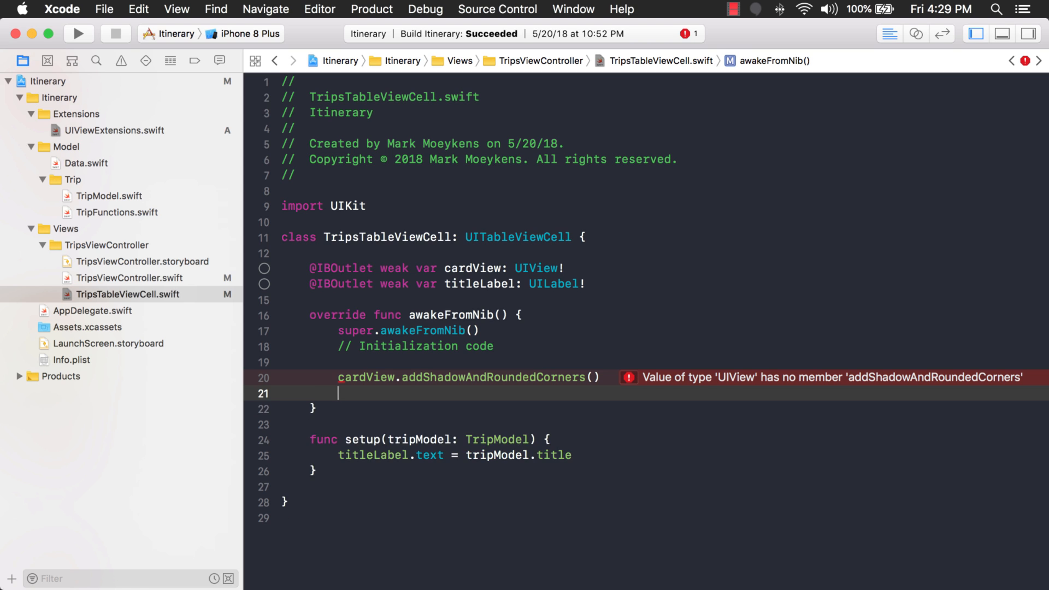
key("backspace")
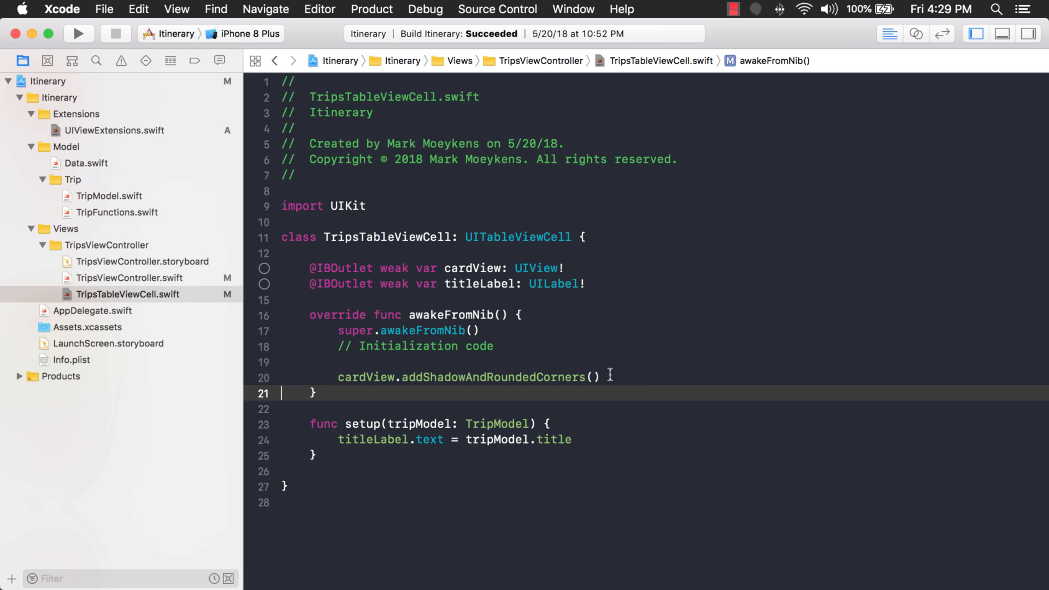
mouse_move(553, 373)
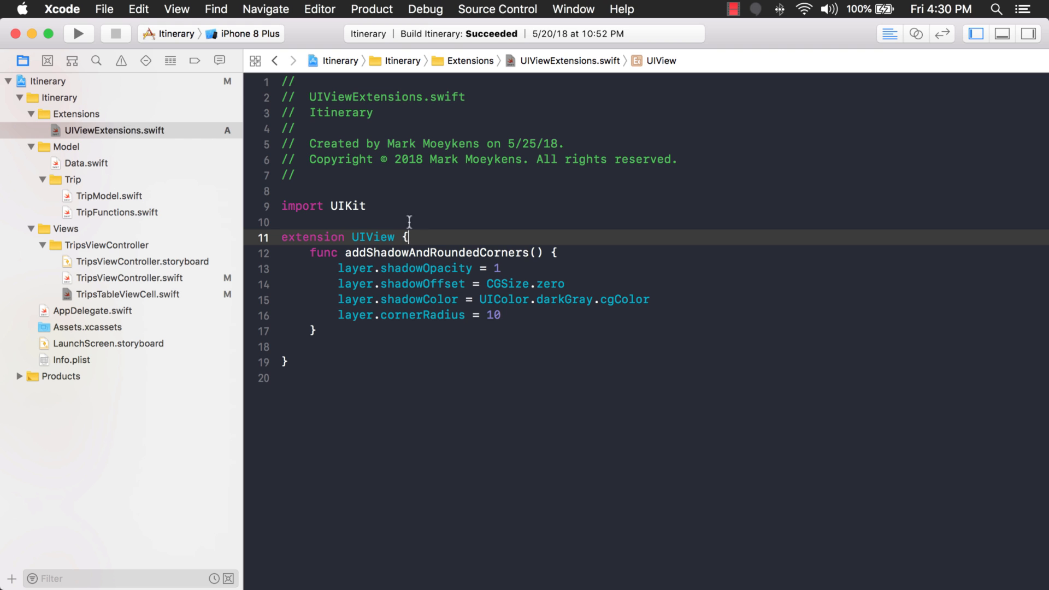
left_click(79, 34)
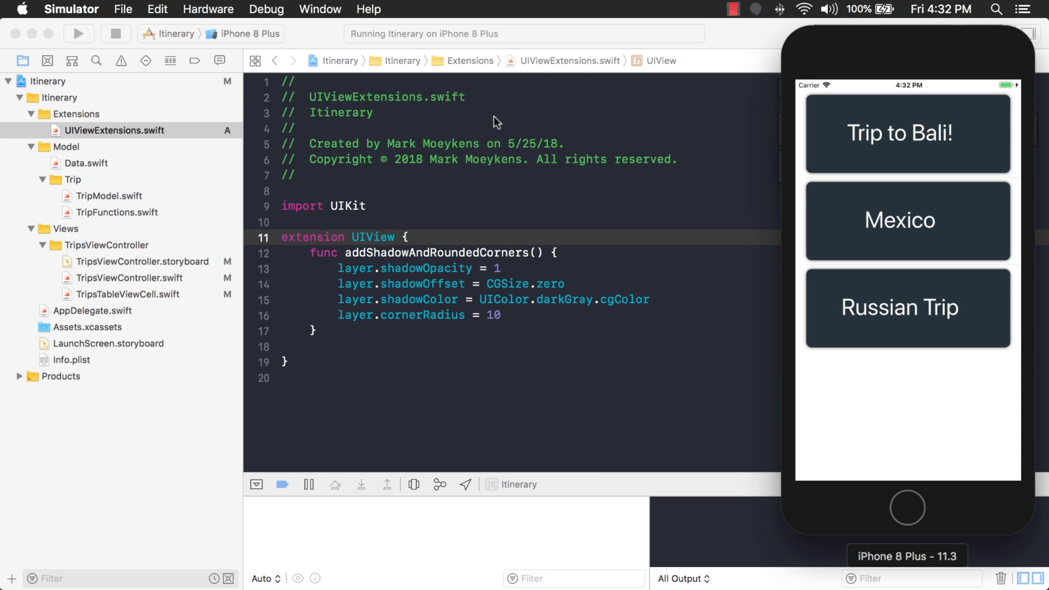
mouse_move(808, 116)
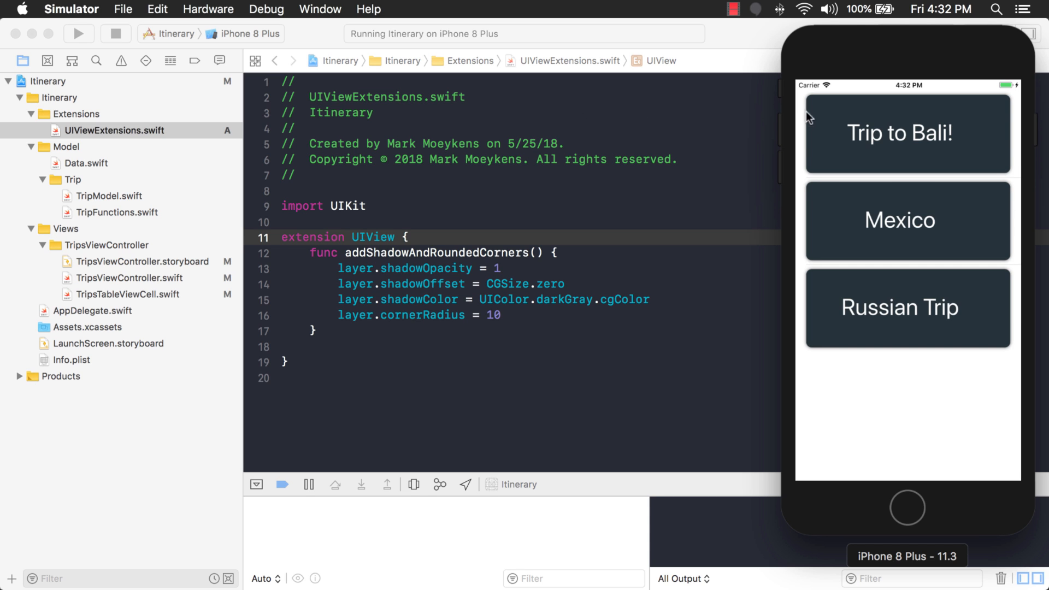
mouse_move(781, 154)
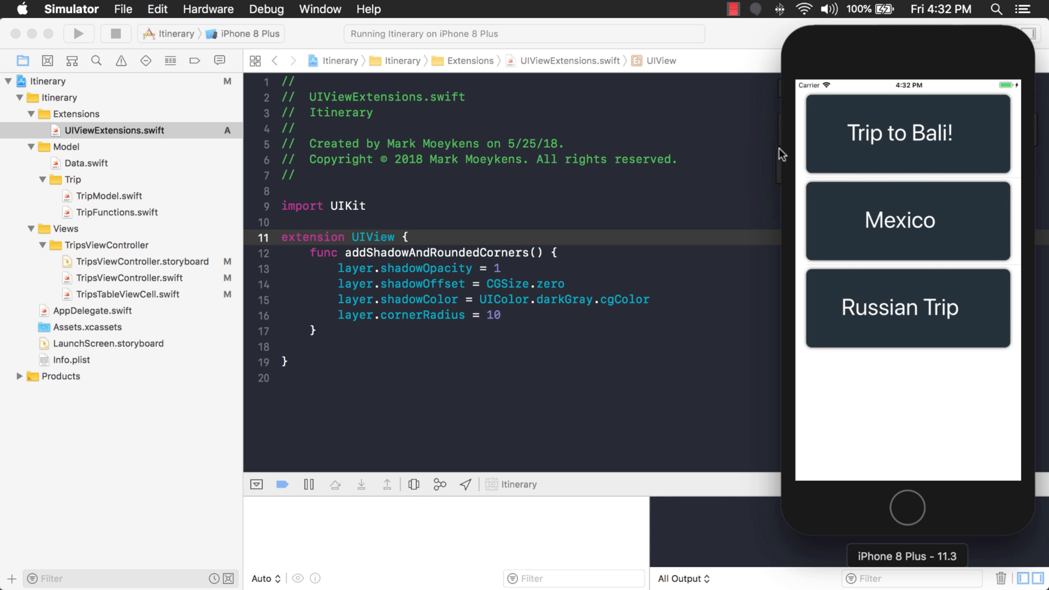
mouse_move(170, 236)
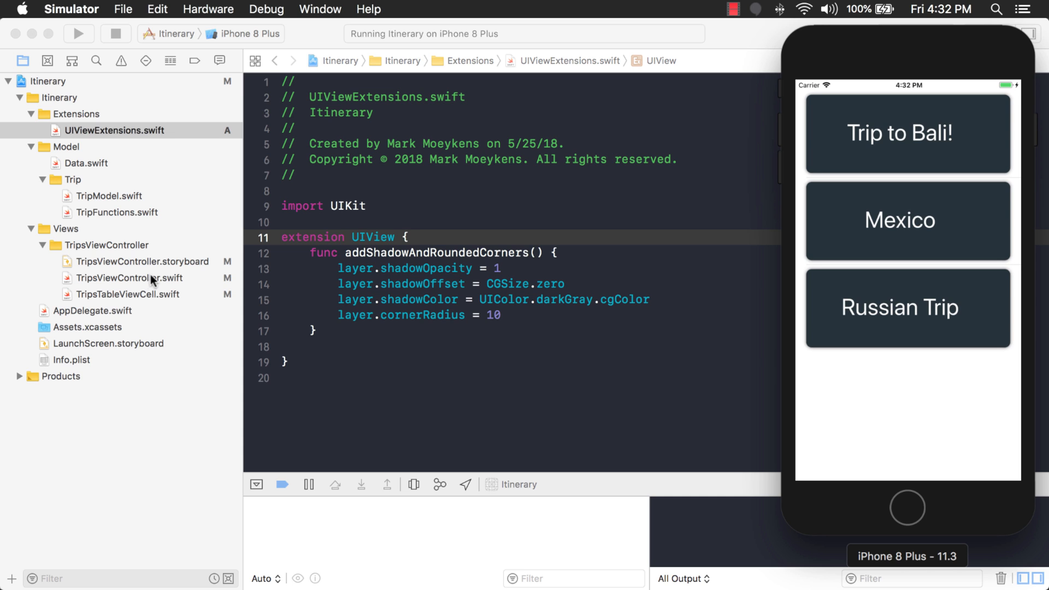
mouse_move(276, 298)
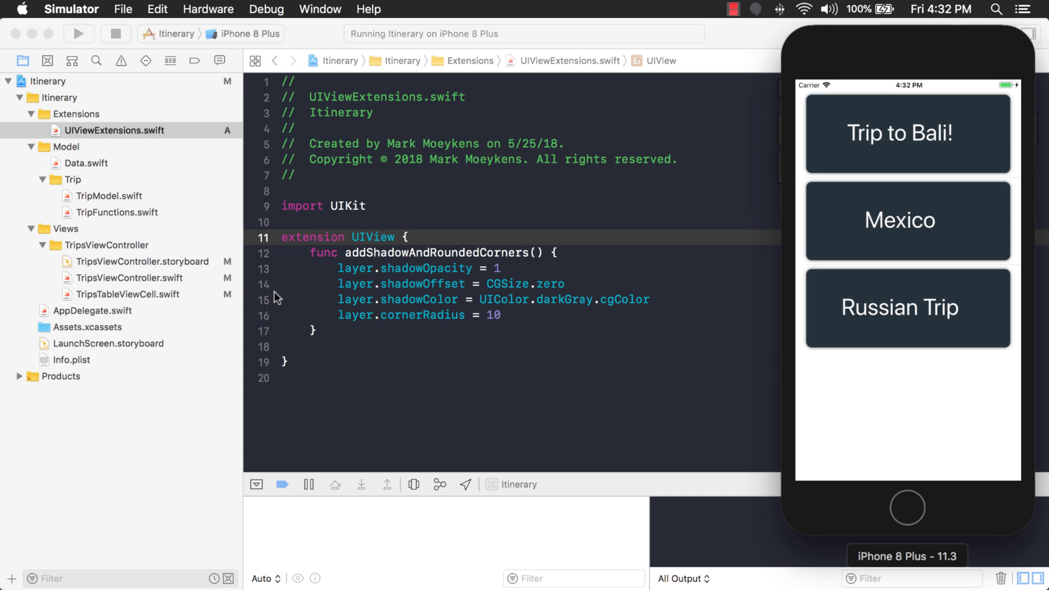